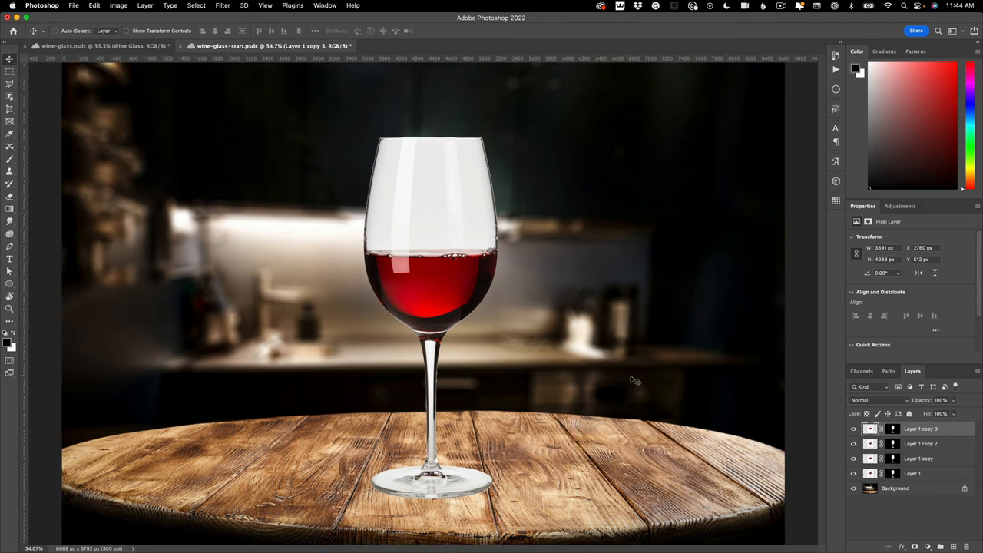
pyautogui.moveTo(633, 377)
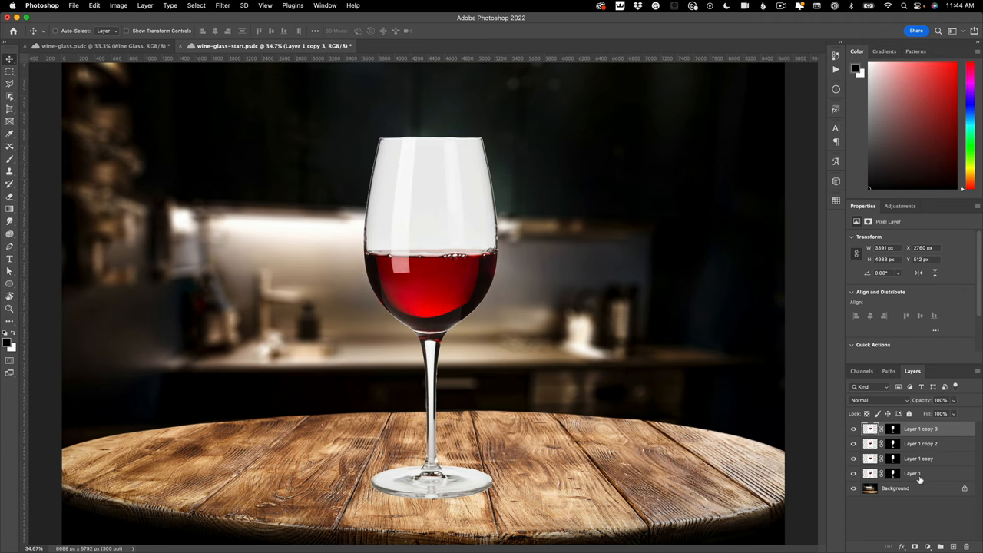
# Rename the bottom wine-glass layer to Darken.
pyautogui.doubleClick(913, 473)
pyautogui.write('Darken')
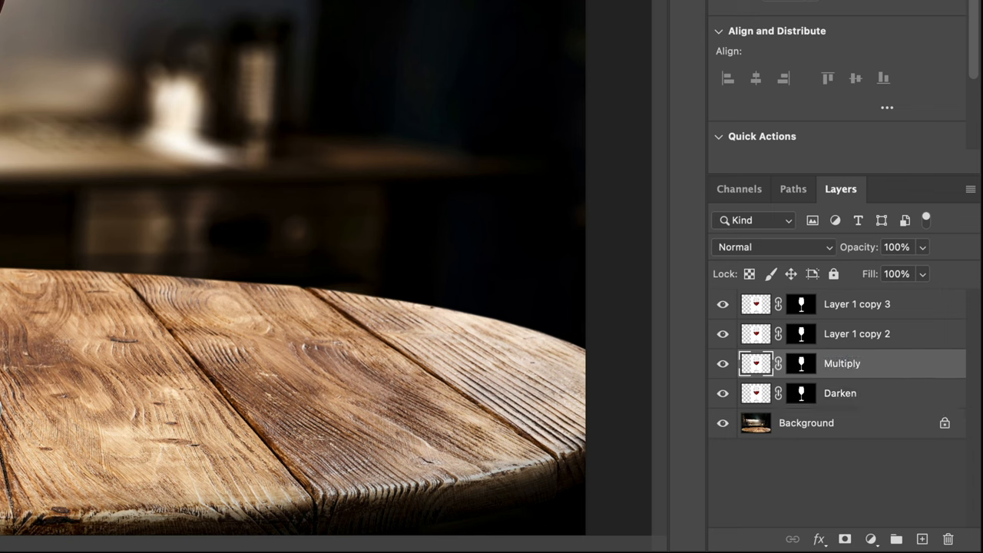
# Rename Layer 1 copy 2 to Luminosity and Layer 1 copy 3 to Soft Light.
pyautogui.doubleClick(857, 334)
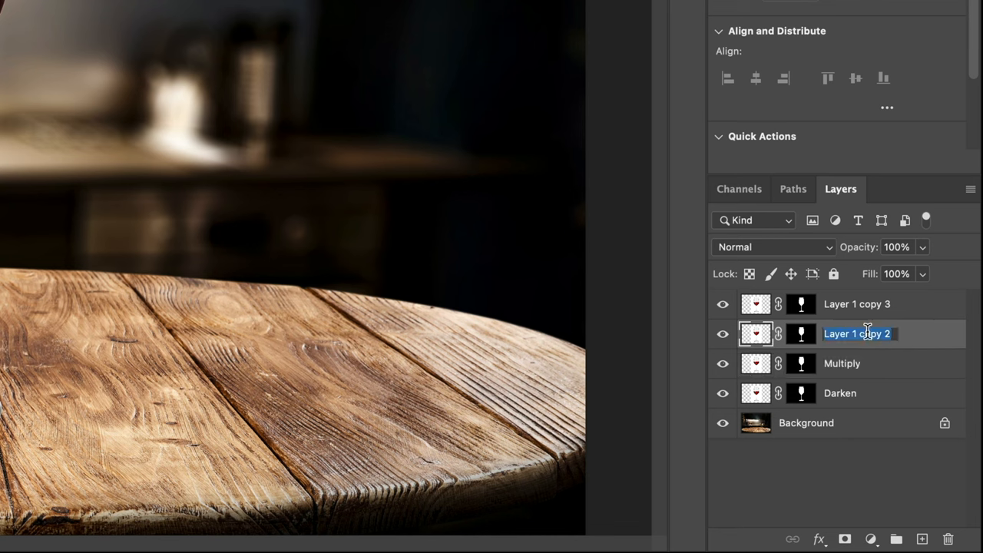
pyautogui.write('Lum')
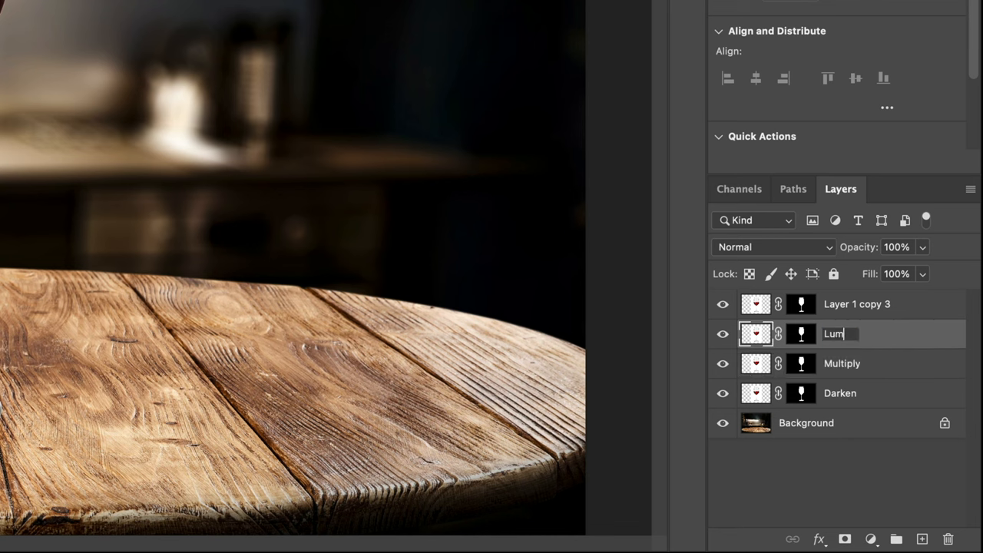
pyautogui.write('inosity')
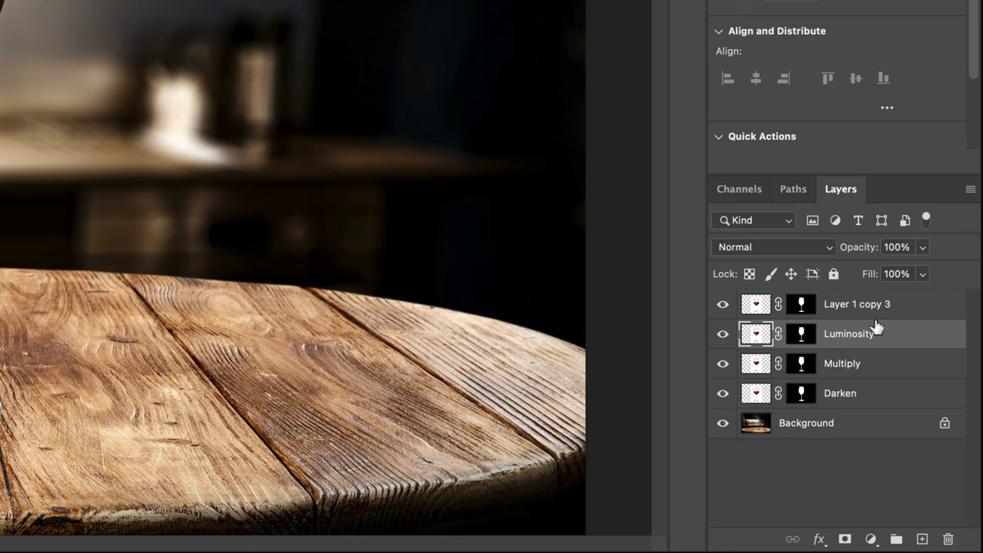
pyautogui.doubleClick(857, 304)
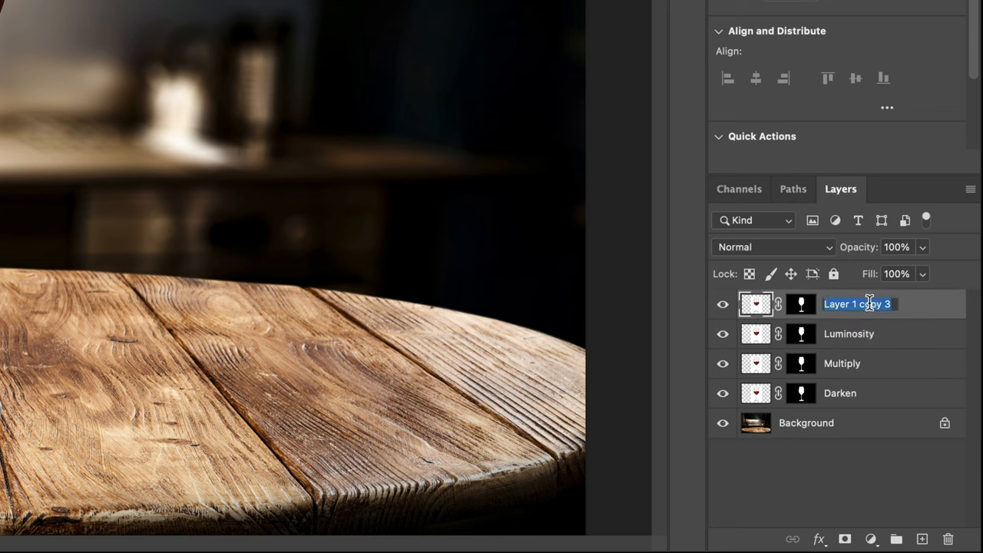
pyautogui.write('Soft Light')
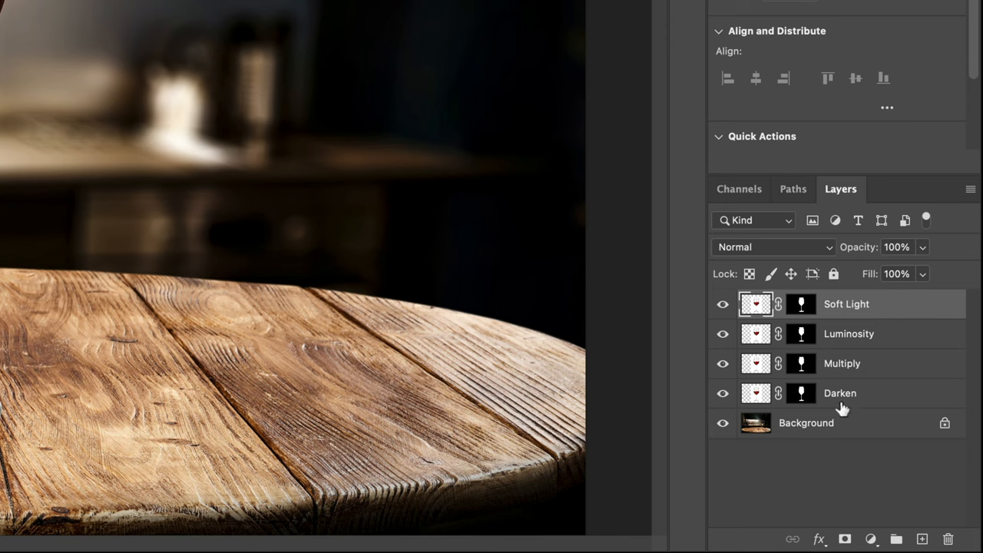
# Set the Multiply layer to Multiply blending at 50% and change the Luminosity layer's mode.
pyautogui.click(838, 393)
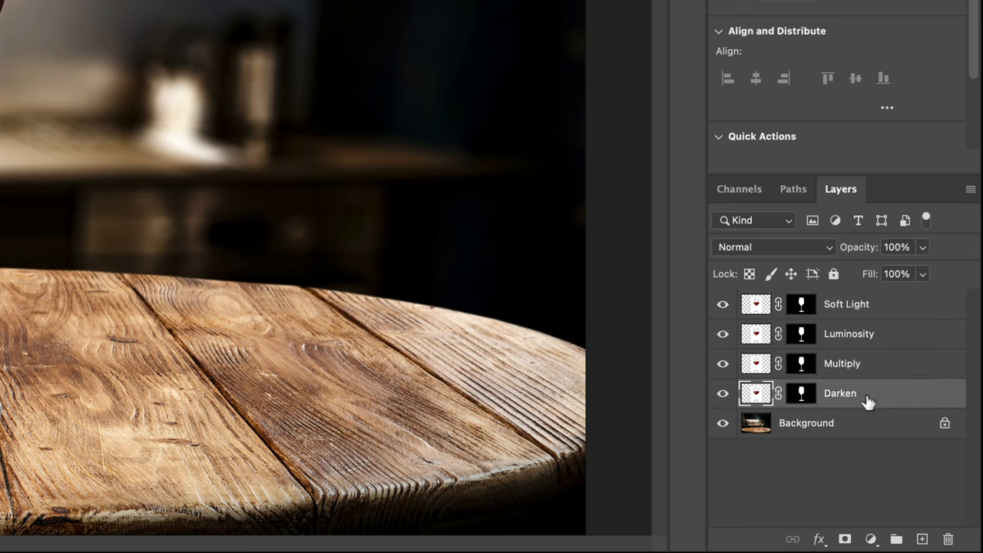
pyautogui.moveTo(772, 255)
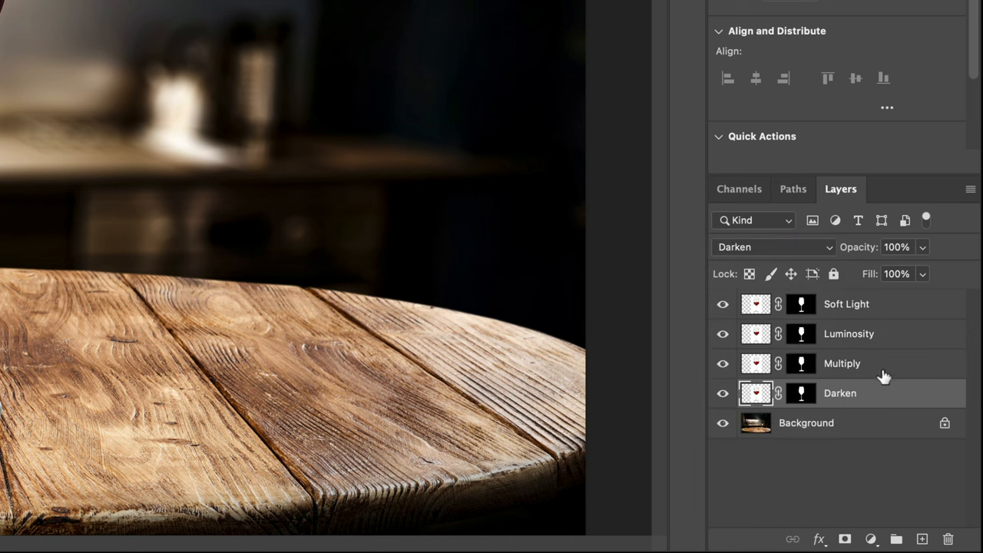
pyautogui.click(841, 362)
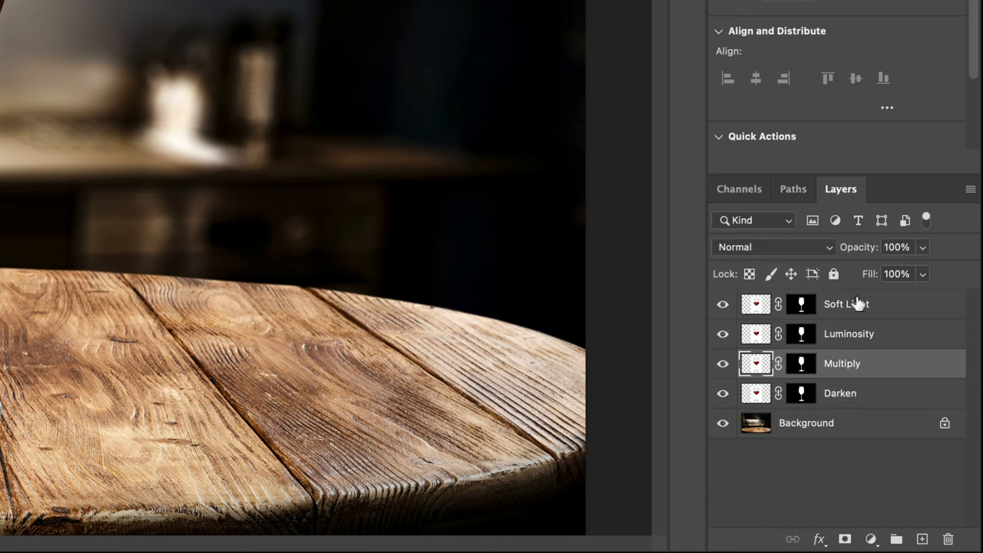
pyautogui.click(771, 246)
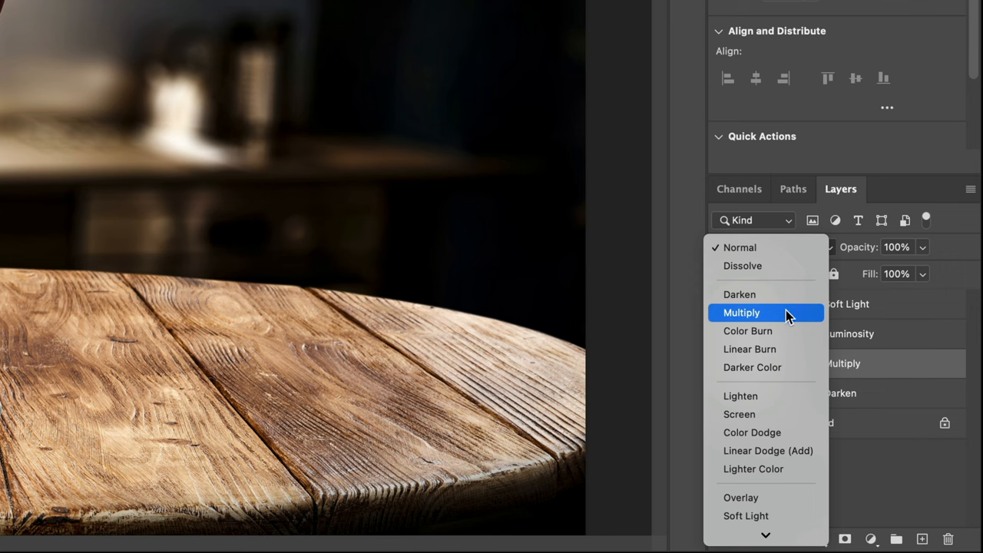
pyautogui.click(740, 313)
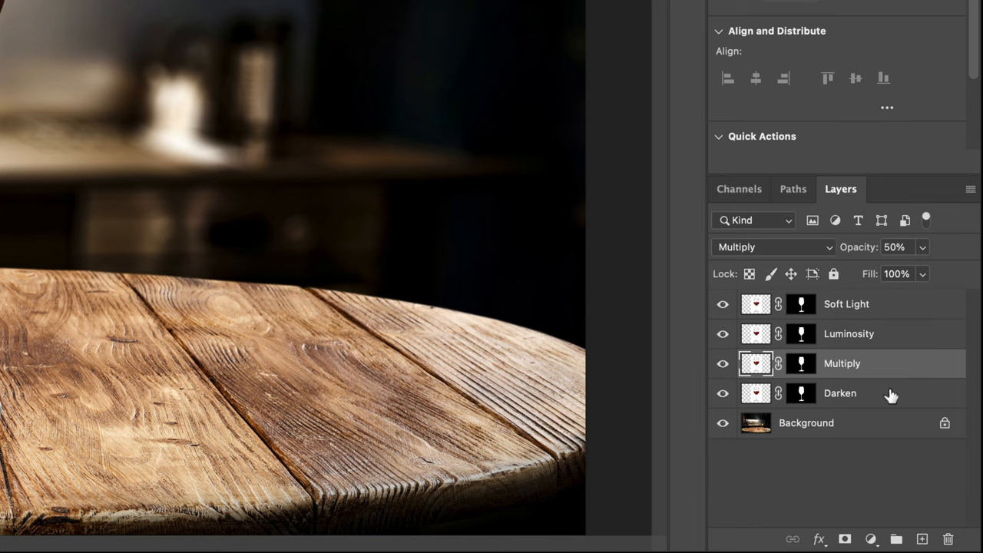
pyautogui.moveTo(881, 324)
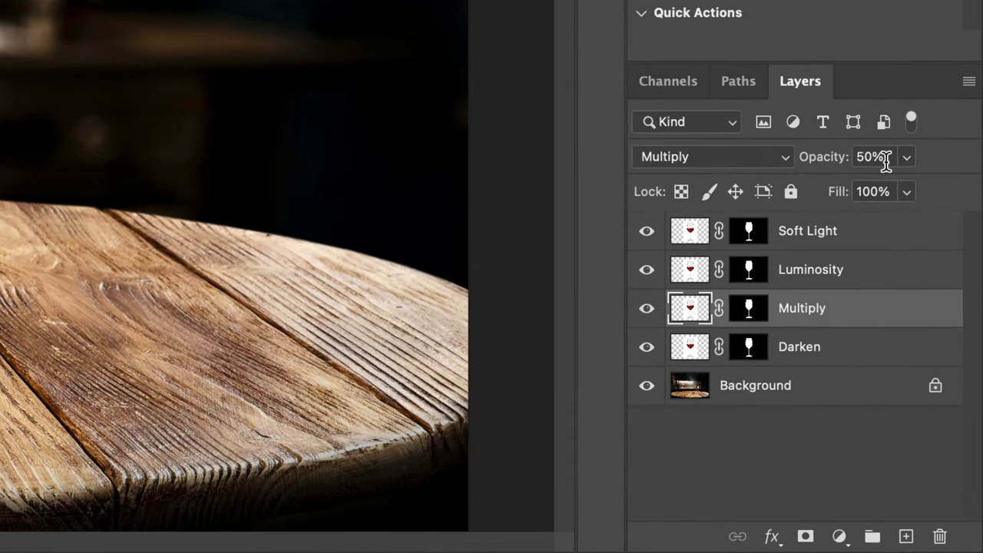
pyautogui.moveTo(906, 361)
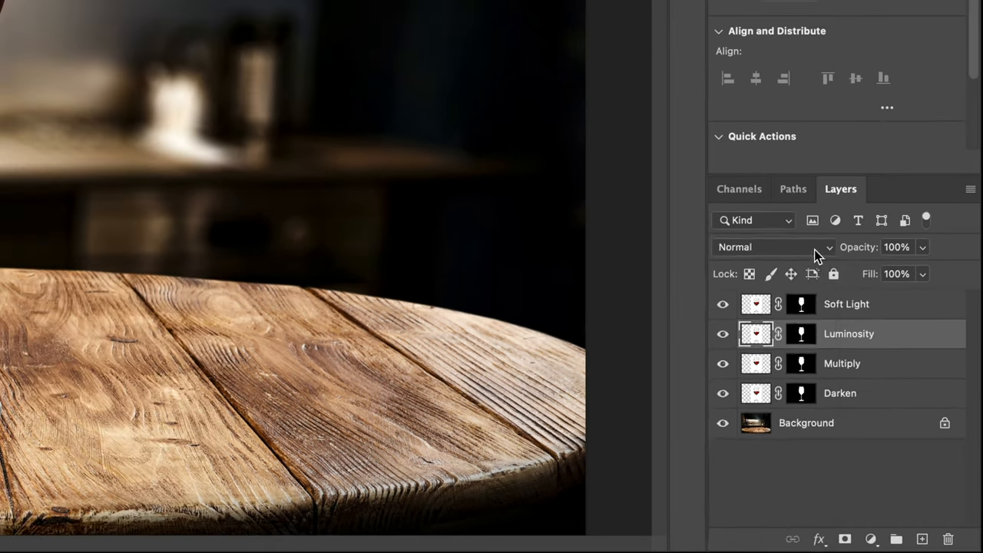
pyautogui.click(772, 246)
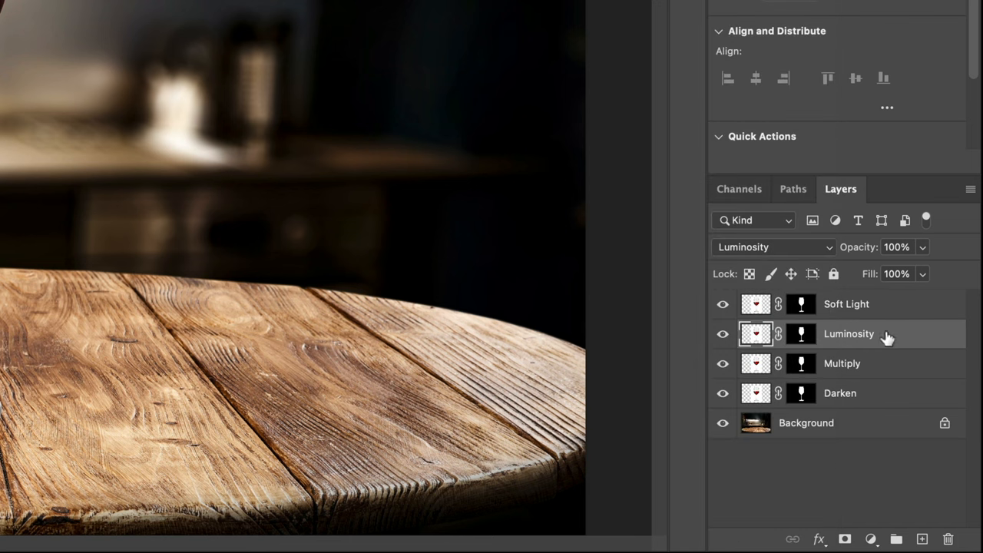
pyautogui.moveTo(888, 335)
pyautogui.write('75')
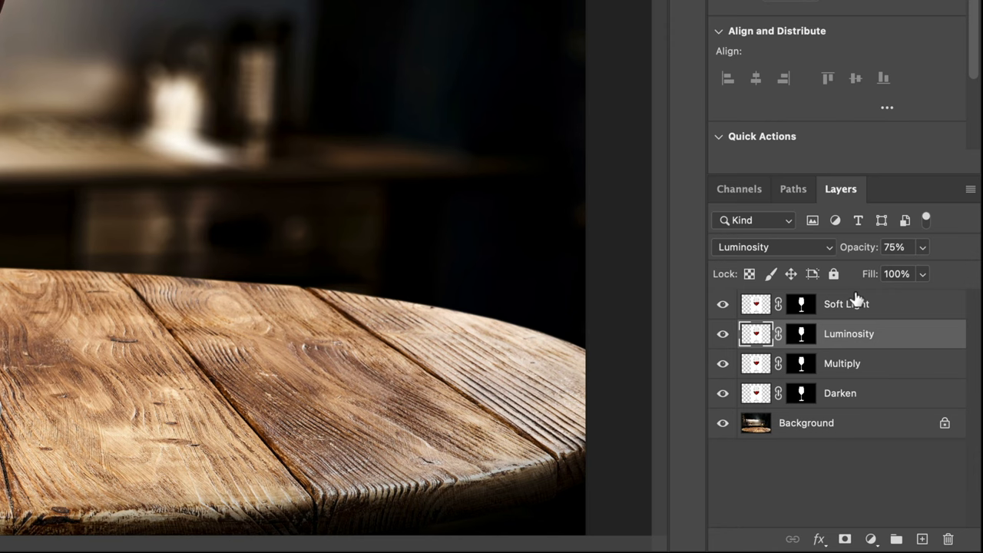
# Set the Soft Light layer to Soft Light blending and reselect the Luminosity layer at 75%.
pyautogui.click(847, 304)
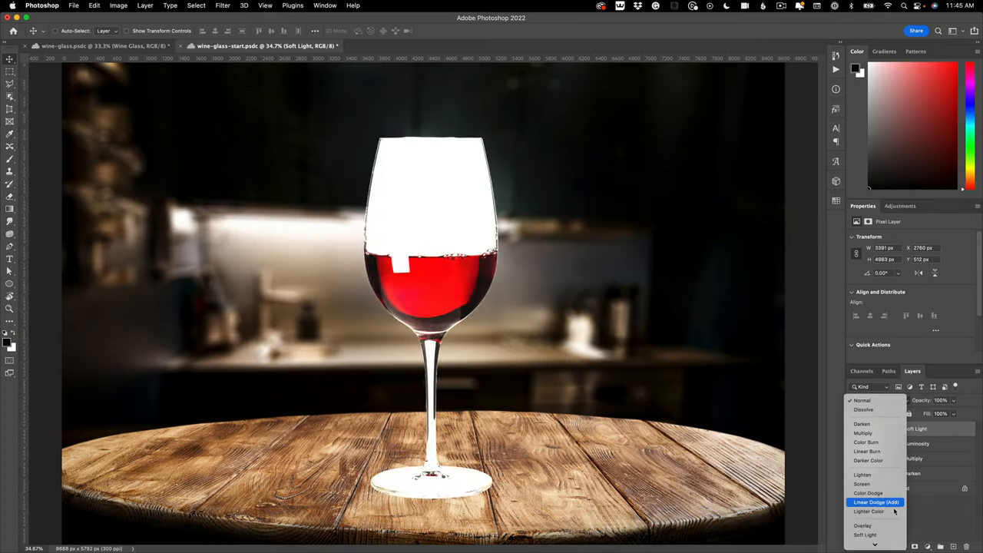
pyautogui.click(865, 535)
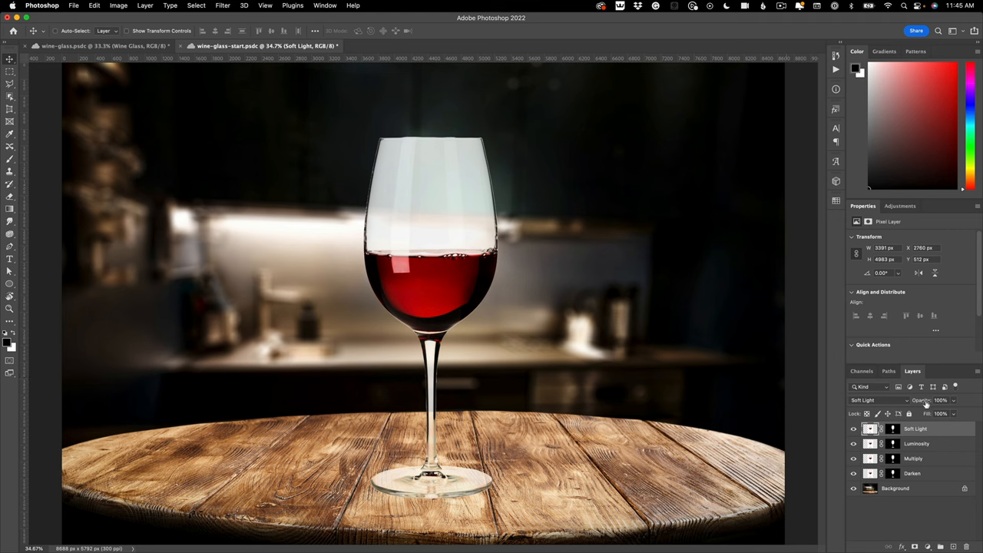
pyautogui.click(941, 399)
pyautogui.write('50')
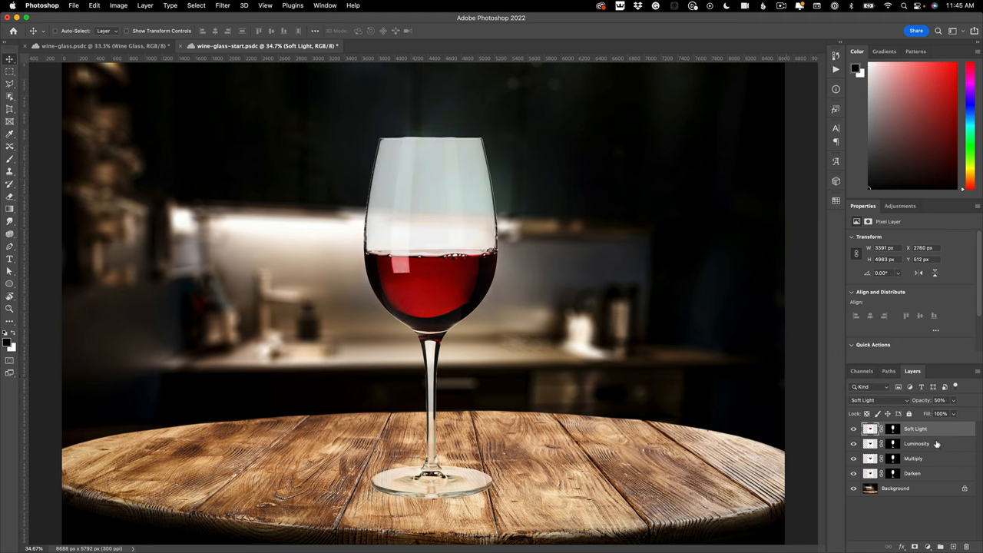
pyautogui.click(917, 443)
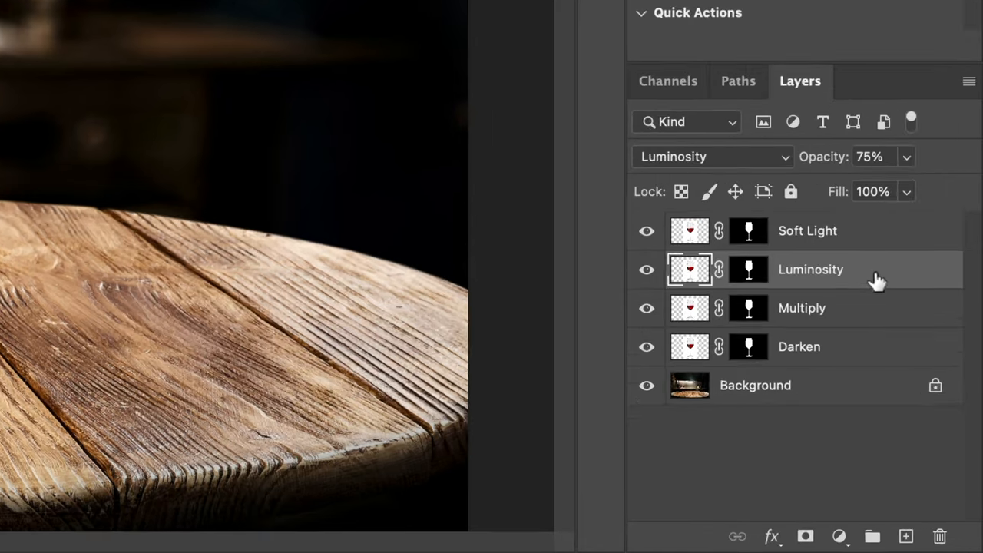
pyautogui.moveTo(884, 277)
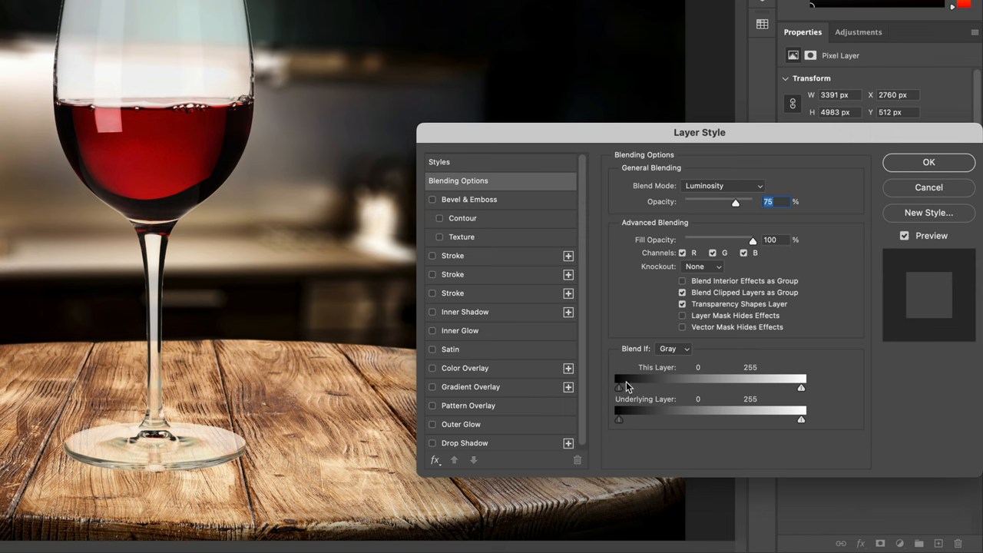
pyautogui.moveTo(625, 390)
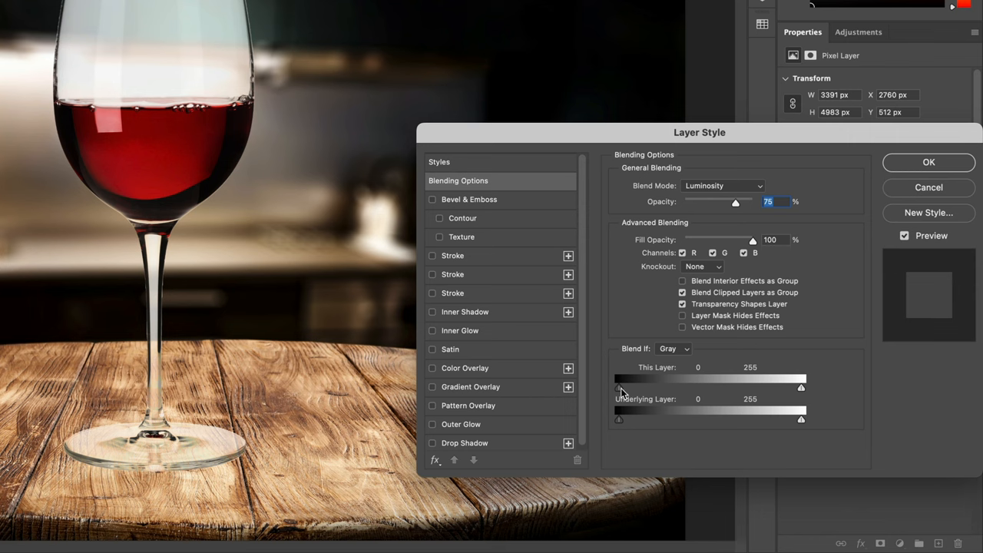
# Drag the Luminosity layer's black Blend If slider right to hide all but its brightest tones.
pyautogui.moveTo(617, 387); pyautogui.dragTo(636, 387)
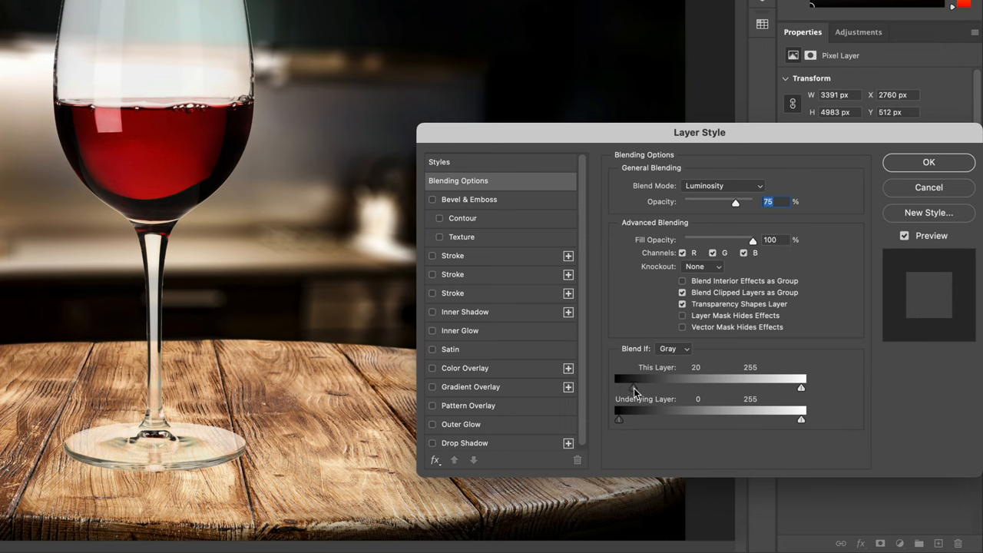
pyautogui.moveTo(634, 387); pyautogui.dragTo(662, 387)
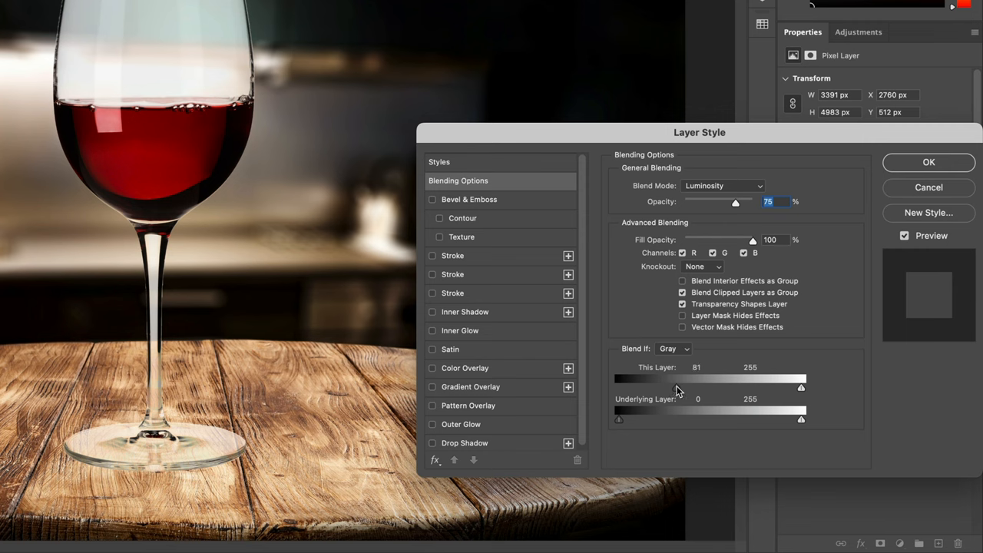
pyautogui.moveTo(675, 387); pyautogui.dragTo(699, 387)
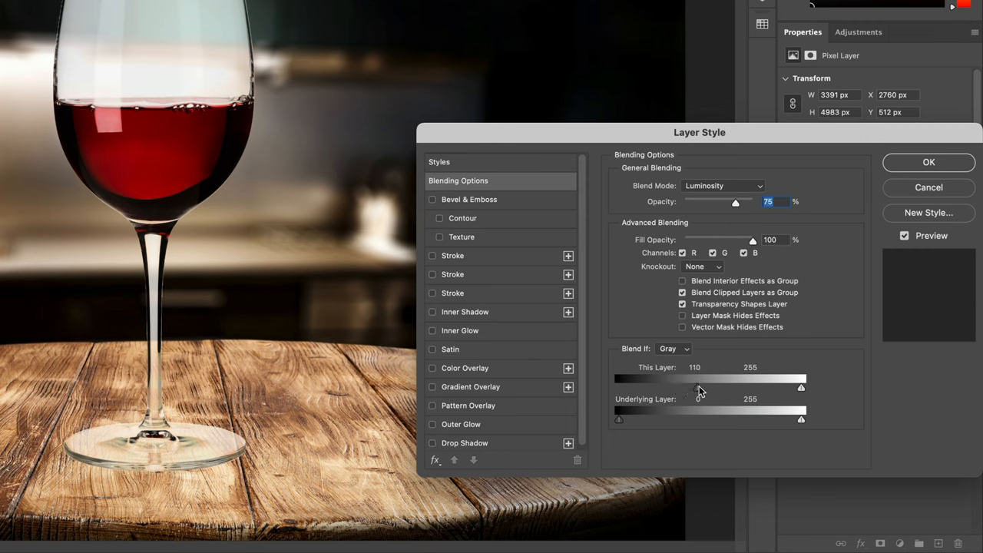
pyautogui.moveTo(699, 388); pyautogui.dragTo(740, 387)
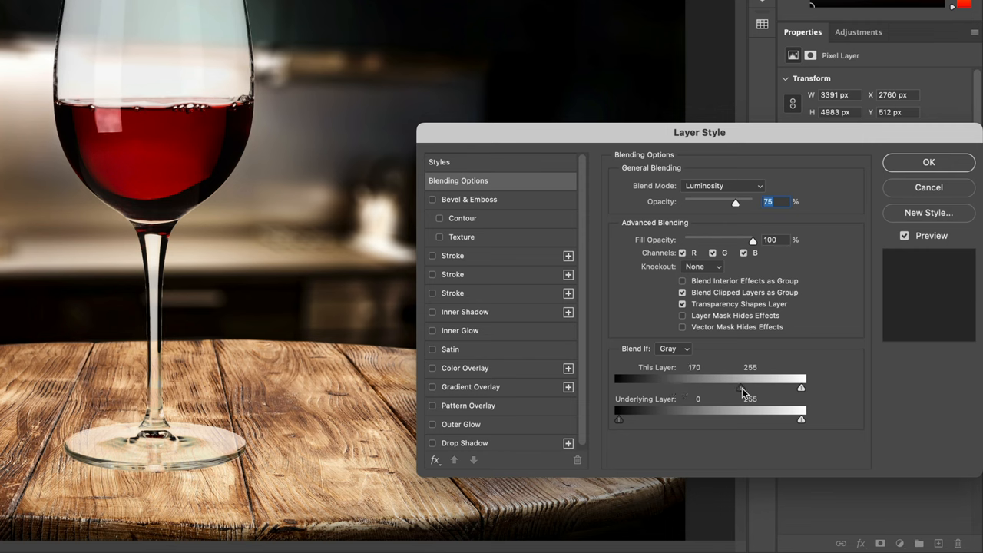
pyautogui.moveTo(743, 387); pyautogui.dragTo(768, 387)
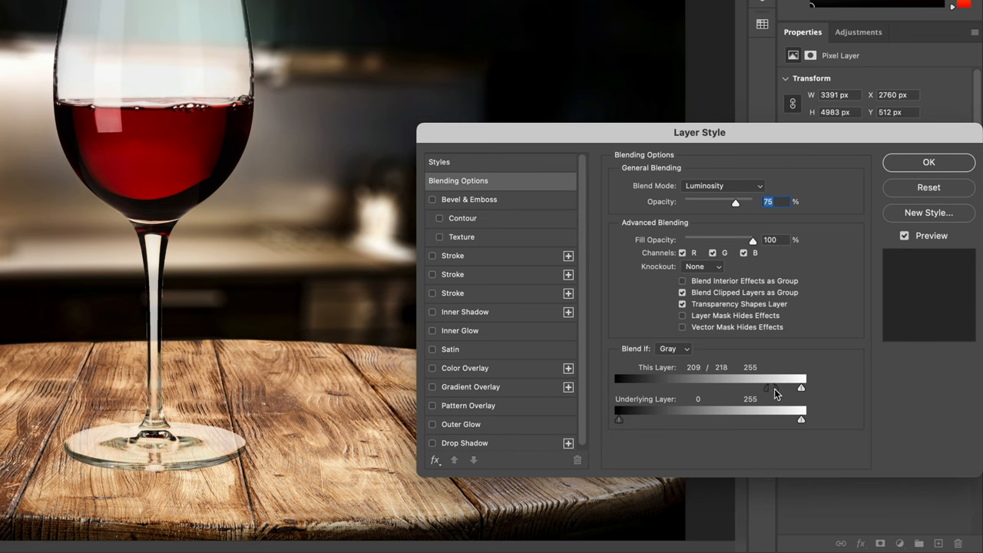
# Split the slider into a soft fade from 209 to 255 and confirm the blending options.
pyautogui.moveTo(767, 387); pyautogui.dragTo(780, 387)
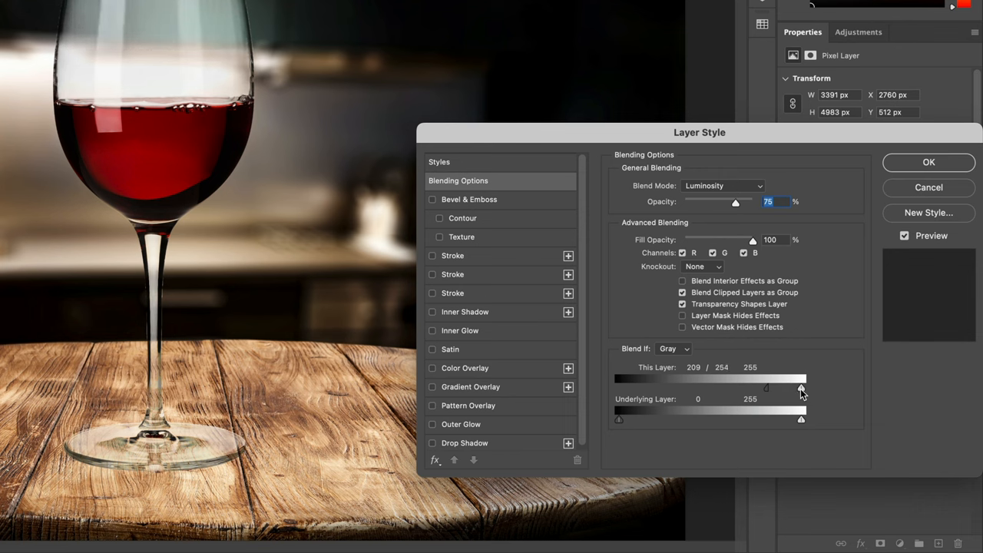
pyautogui.moveTo(802, 387); pyautogui.dragTo(802, 387)
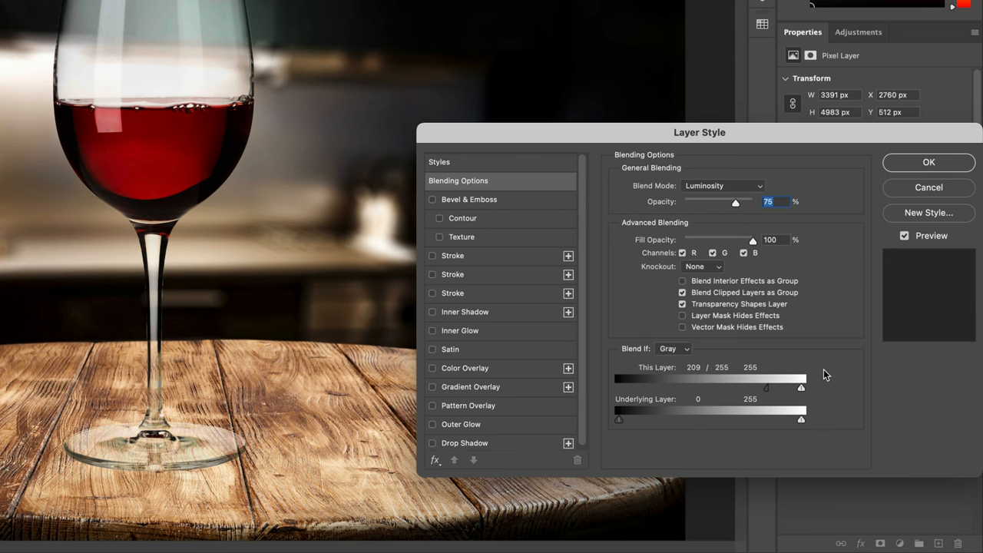
pyautogui.moveTo(924, 172)
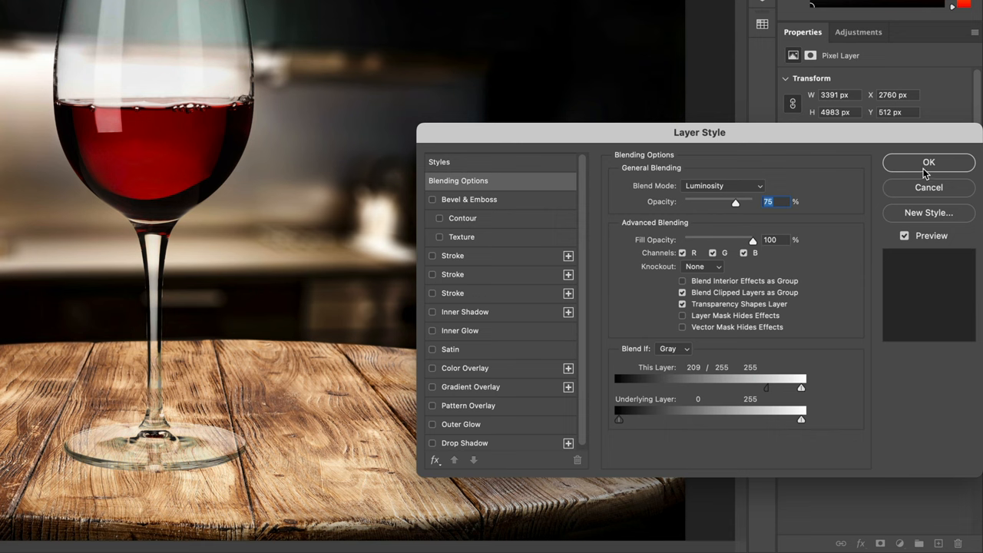
pyautogui.click(927, 162)
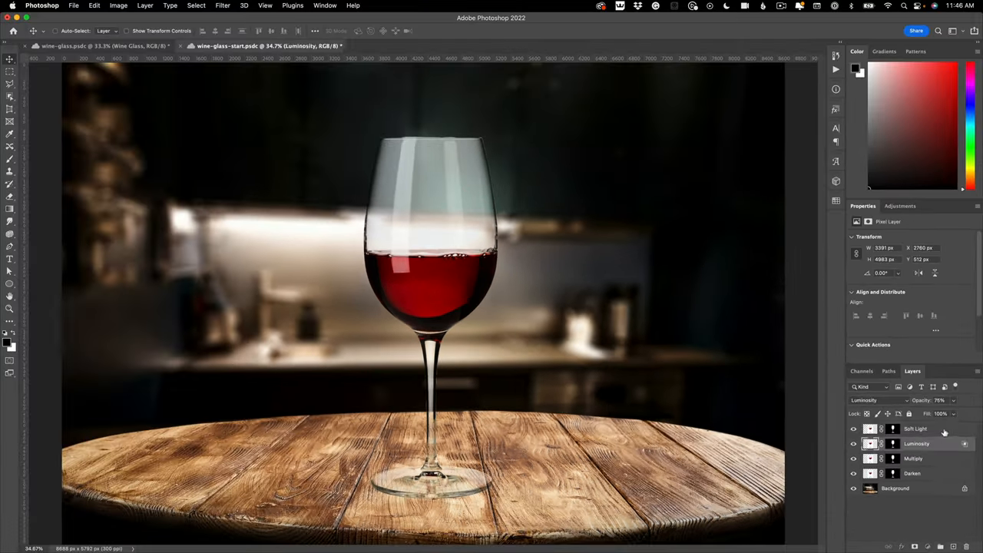
# Group the glass layers as Wine Glass and move the glass to the table centre.
pyautogui.click(915, 428)
pyautogui.write('Wine Glass')
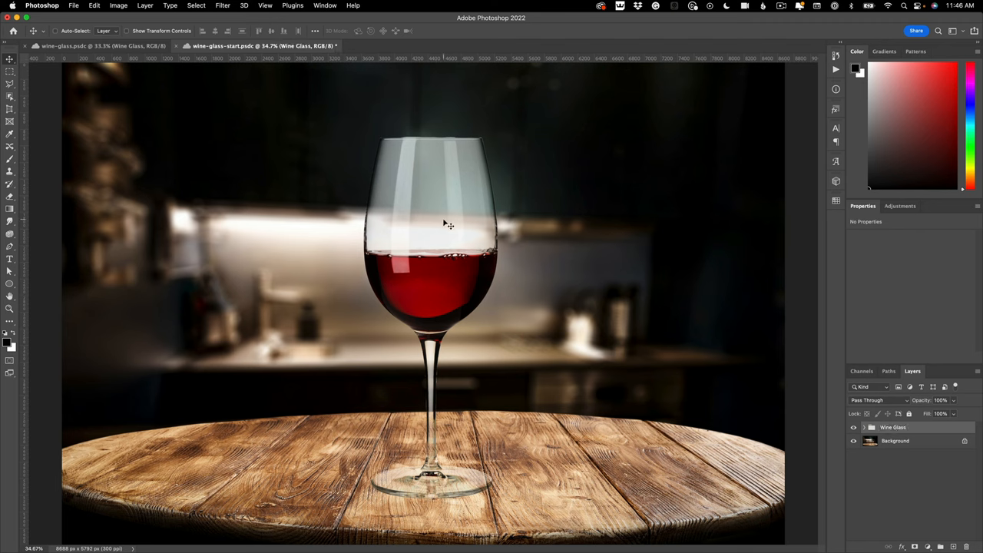
pyautogui.moveTo(433, 230); pyautogui.dragTo(295, 222)
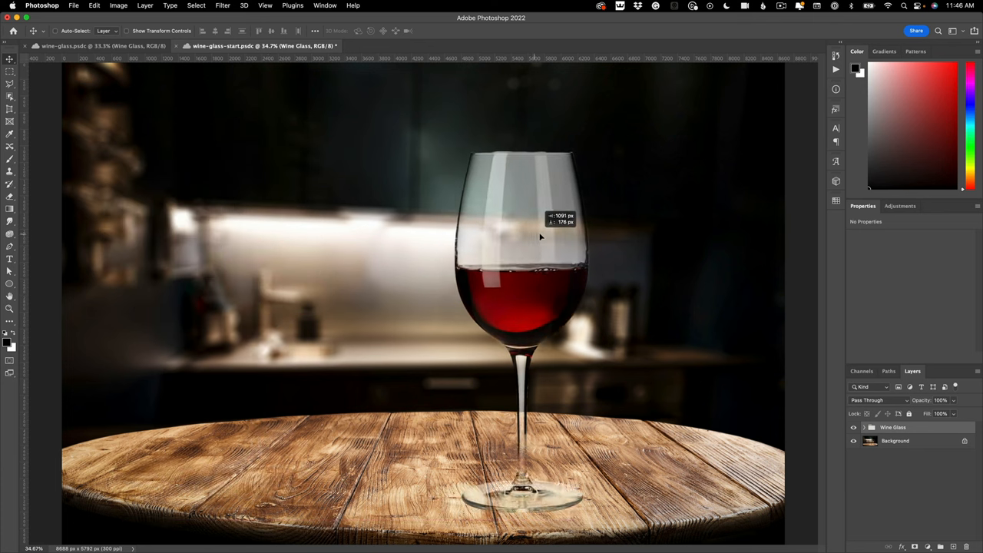
pyautogui.moveTo(541, 237); pyautogui.dragTo(611, 232)
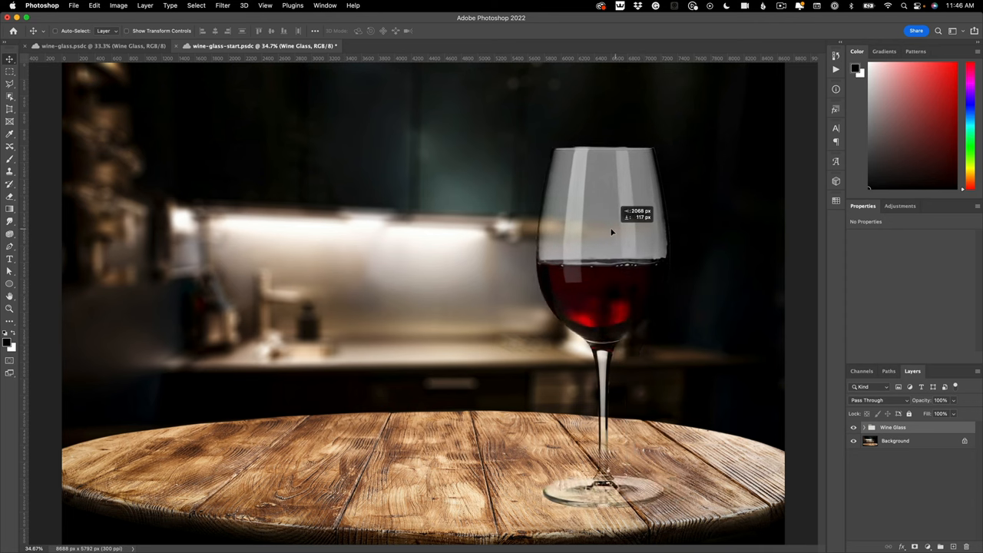
pyautogui.moveTo(602, 231); pyautogui.dragTo(476, 234)
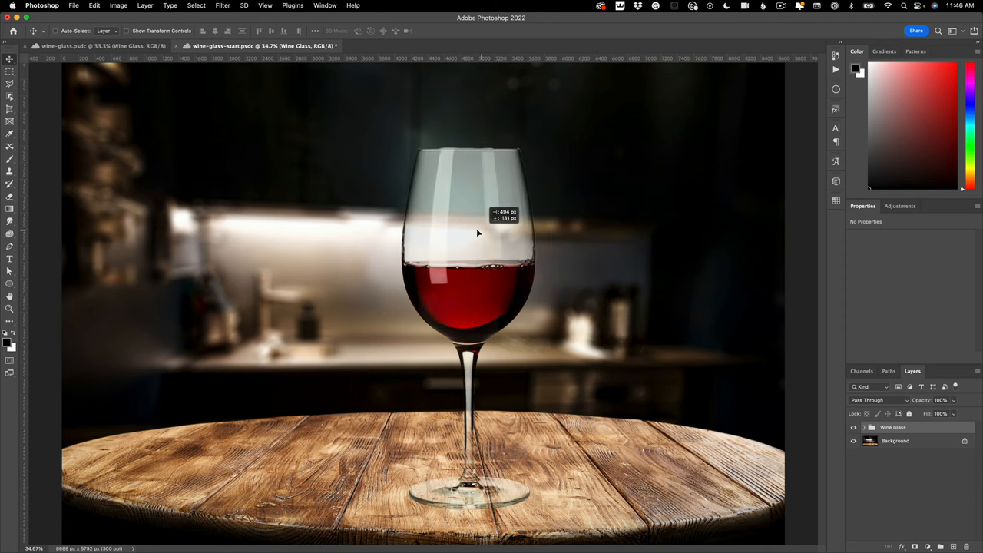
pyautogui.moveTo(476, 233); pyautogui.dragTo(443, 232)
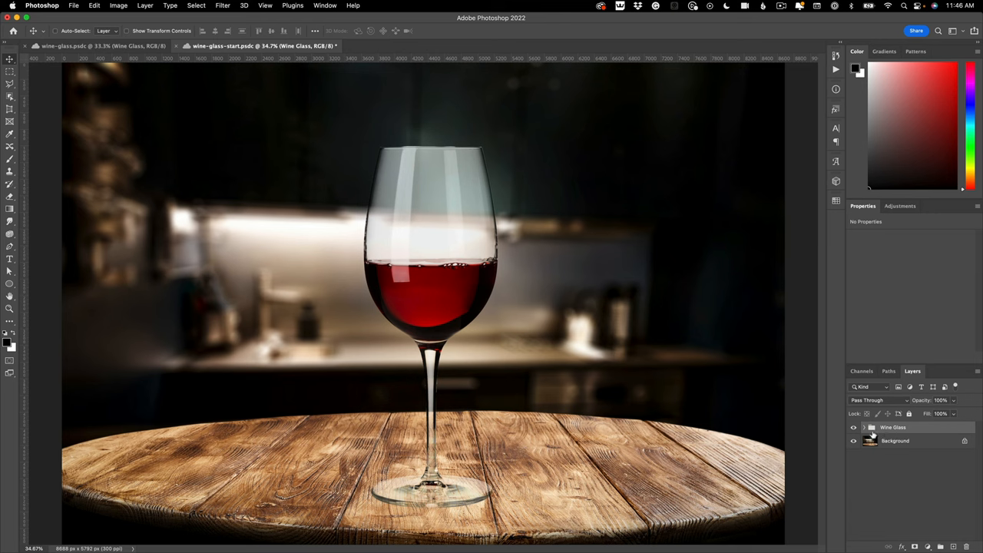
pyautogui.click(863, 427)
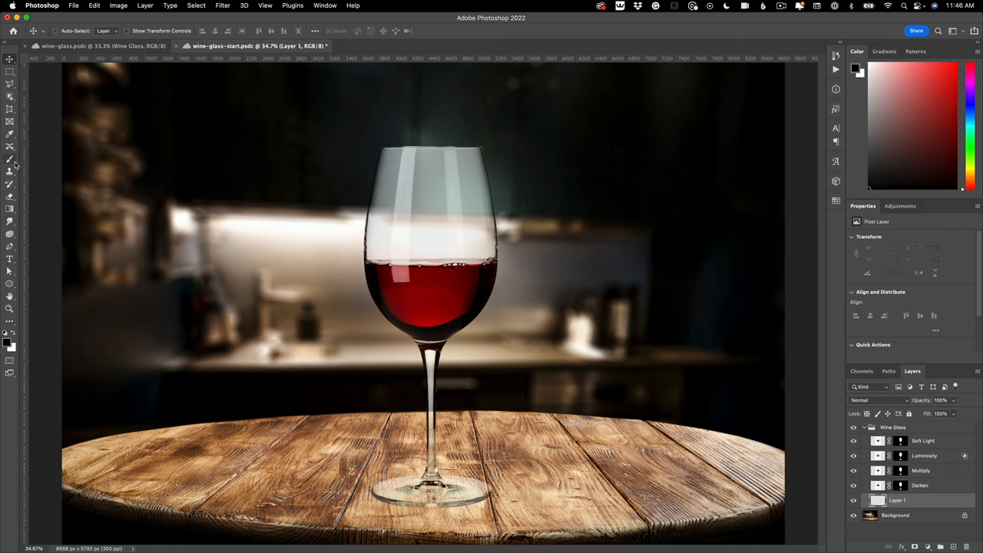
# Pick the Brush tool and enlarge it to paint a broad soft shadow under the base.
pyautogui.click(10, 158)
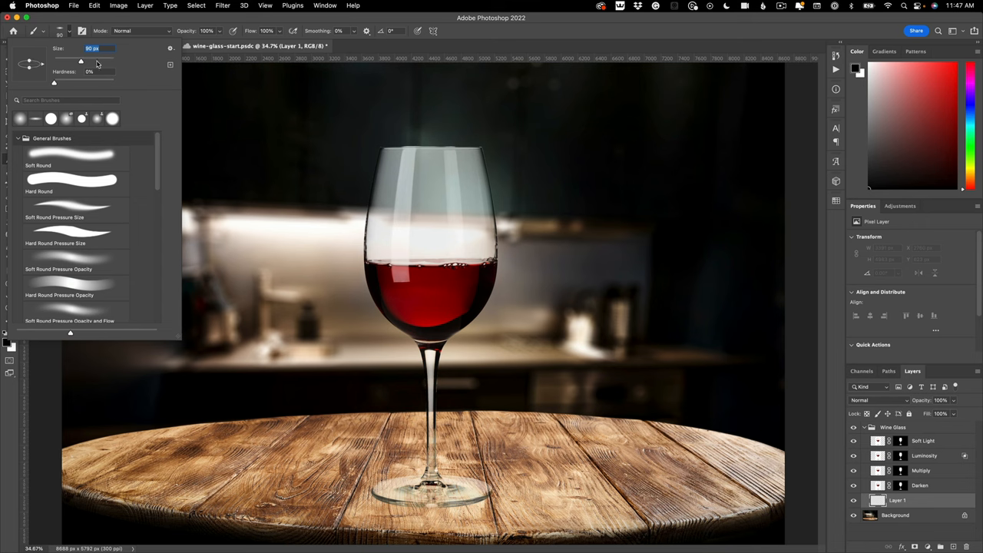
pyautogui.moveTo(83, 62)
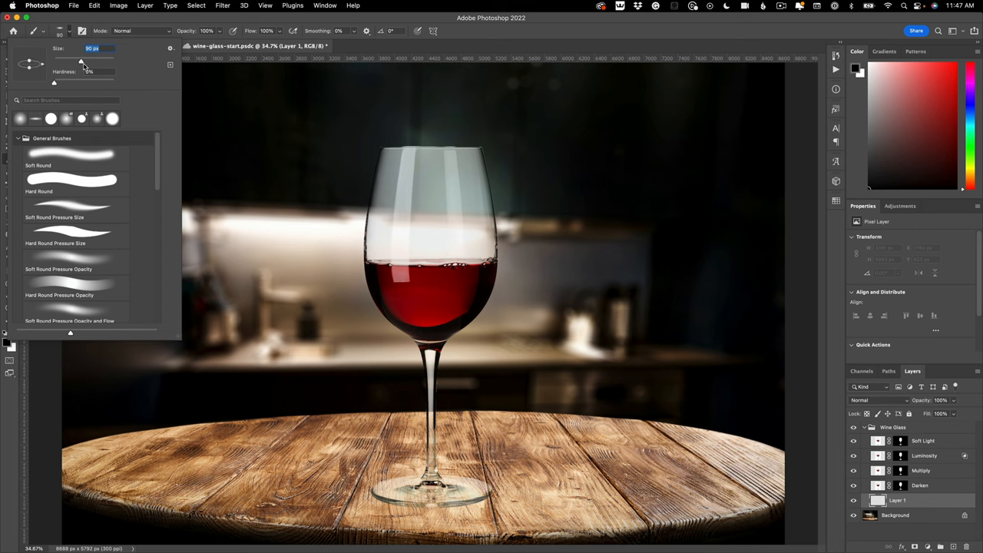
pyautogui.moveTo(83, 60); pyautogui.dragTo(96, 59)
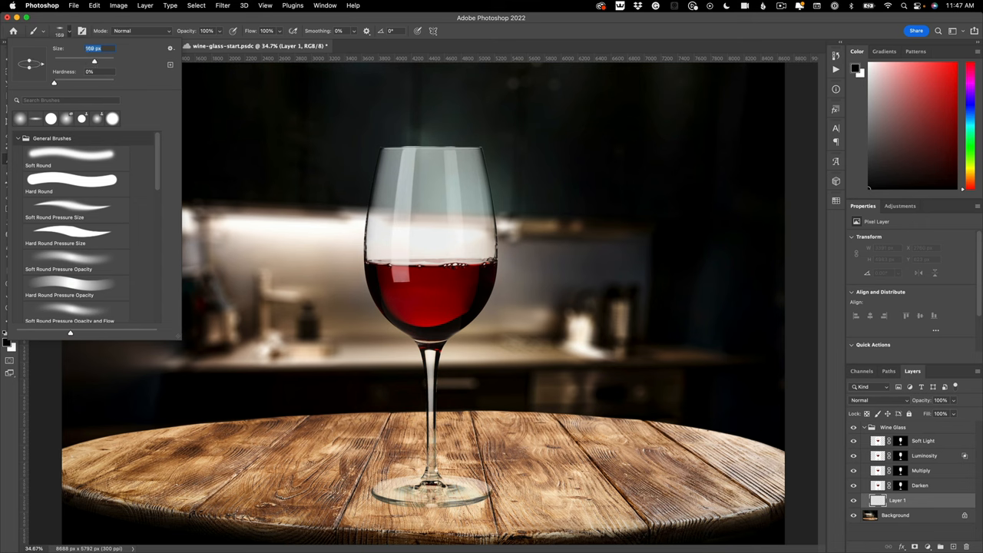
pyautogui.moveTo(84, 62); pyautogui.dragTo(98, 62)
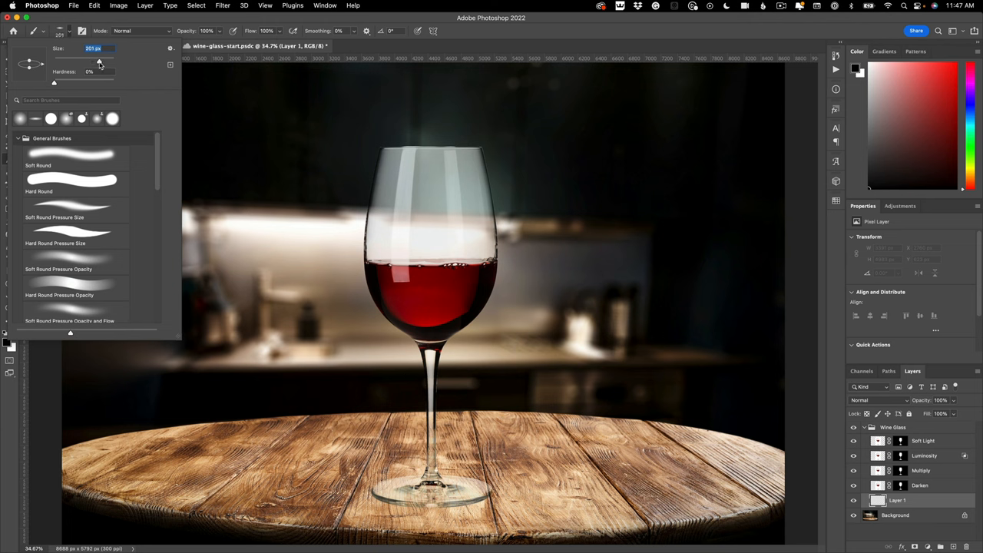
pyautogui.moveTo(100, 61); pyautogui.dragTo(109, 62)
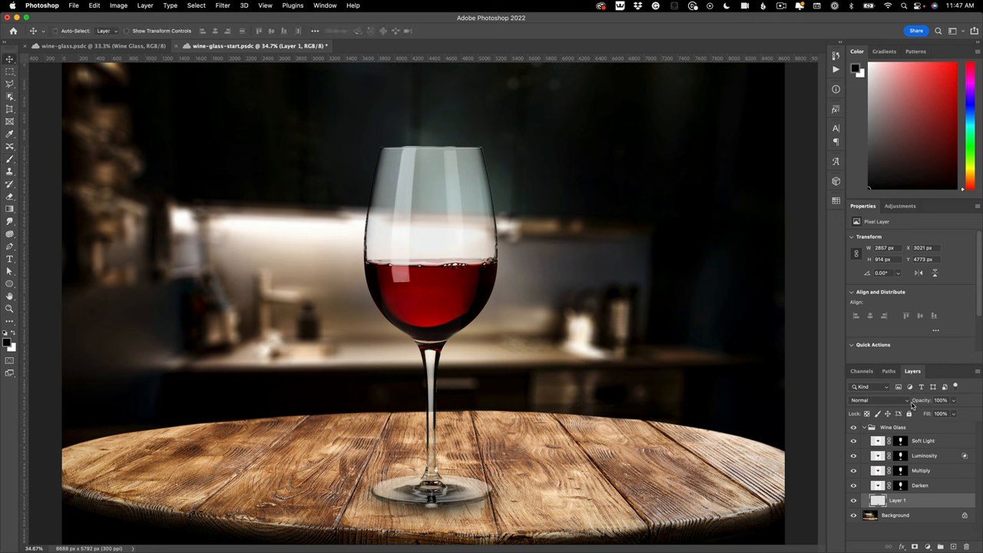
# Lower the shadow layer's opacity, then move the collapsed Wine Glass group across the table.
pyautogui.click(879, 399)
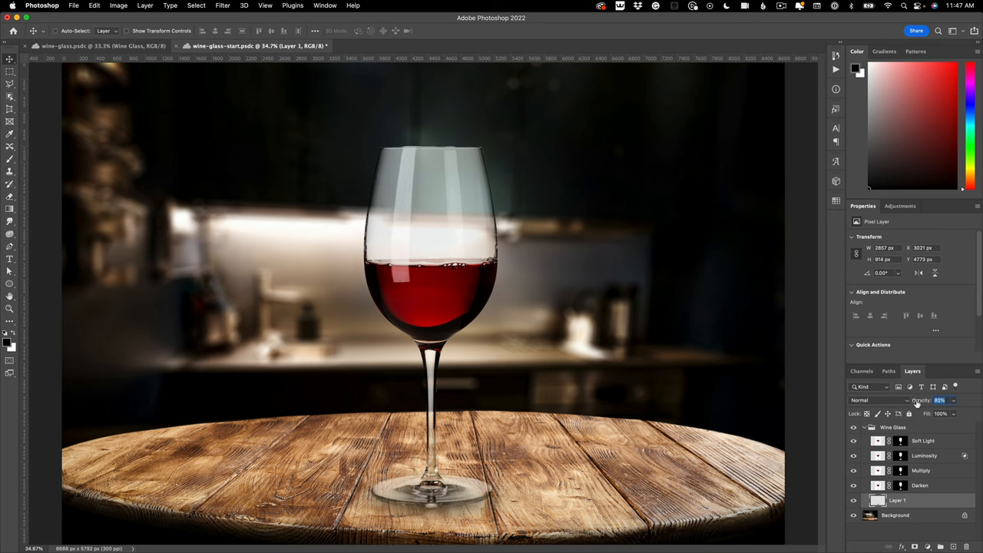
pyautogui.click(865, 427)
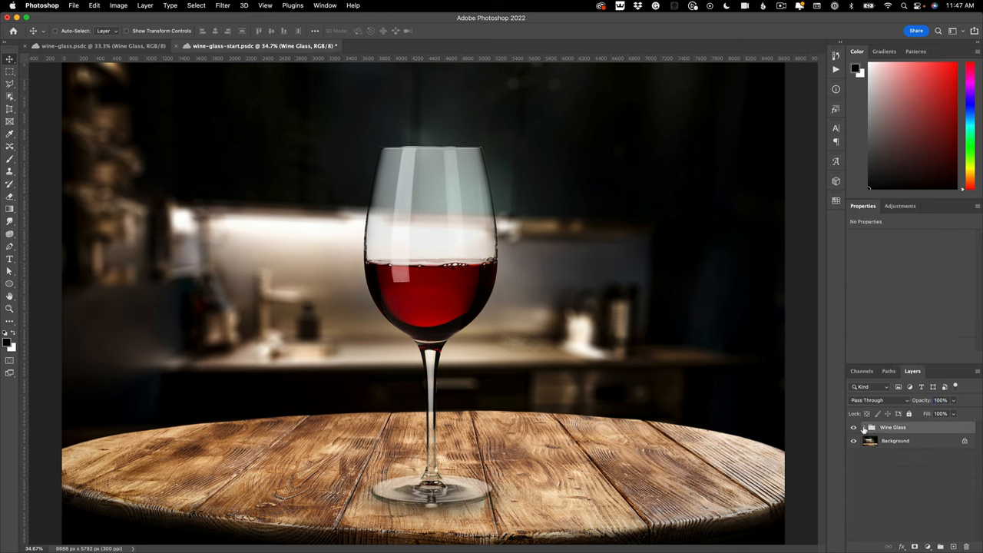
pyautogui.moveTo(430, 268); pyautogui.dragTo(368, 269)
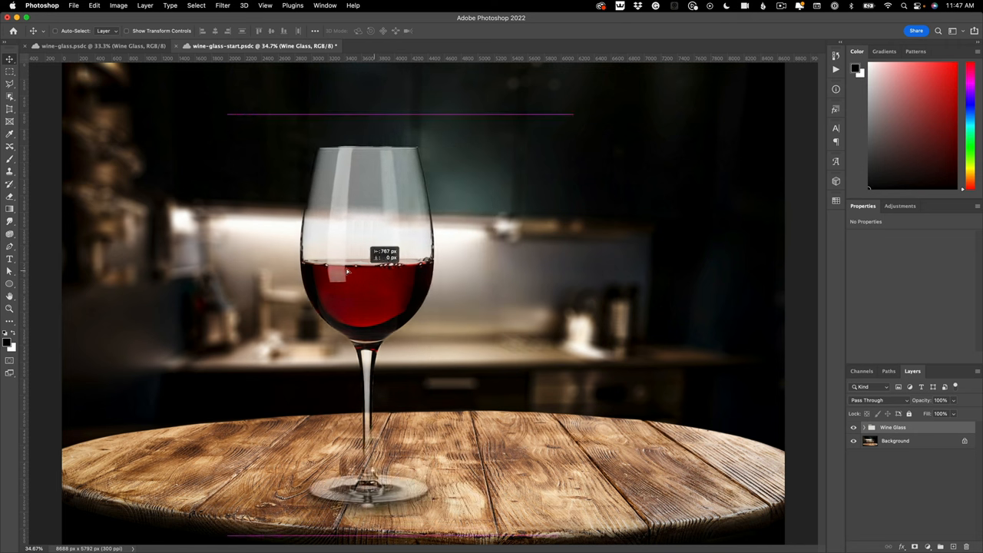
pyautogui.moveTo(369, 269); pyautogui.dragTo(504, 275)
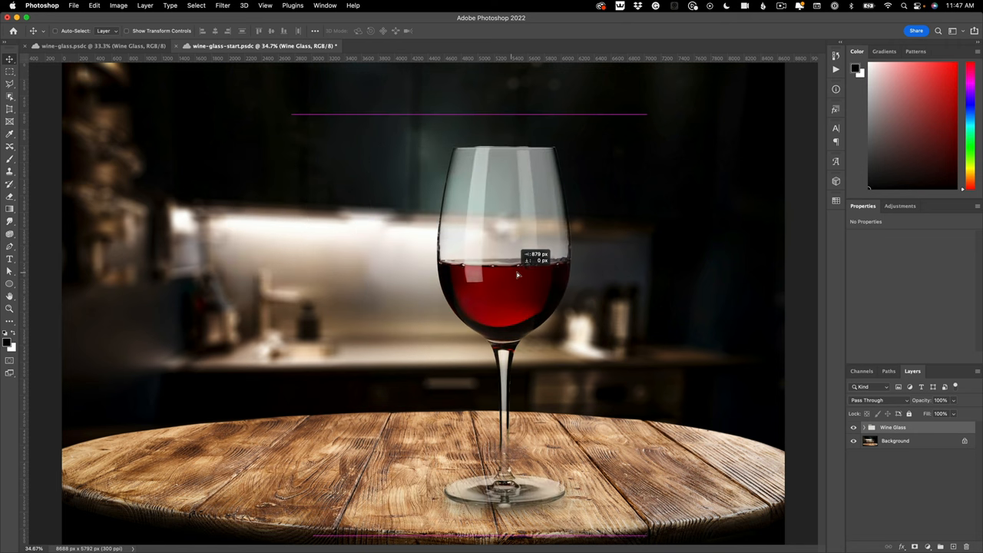